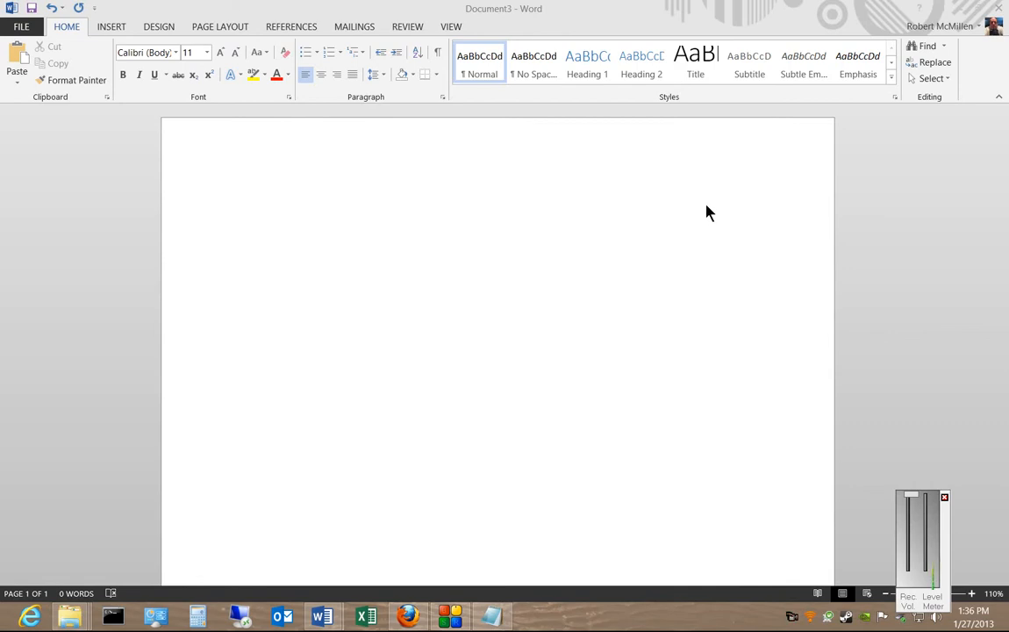
mouse_move(116, 194)
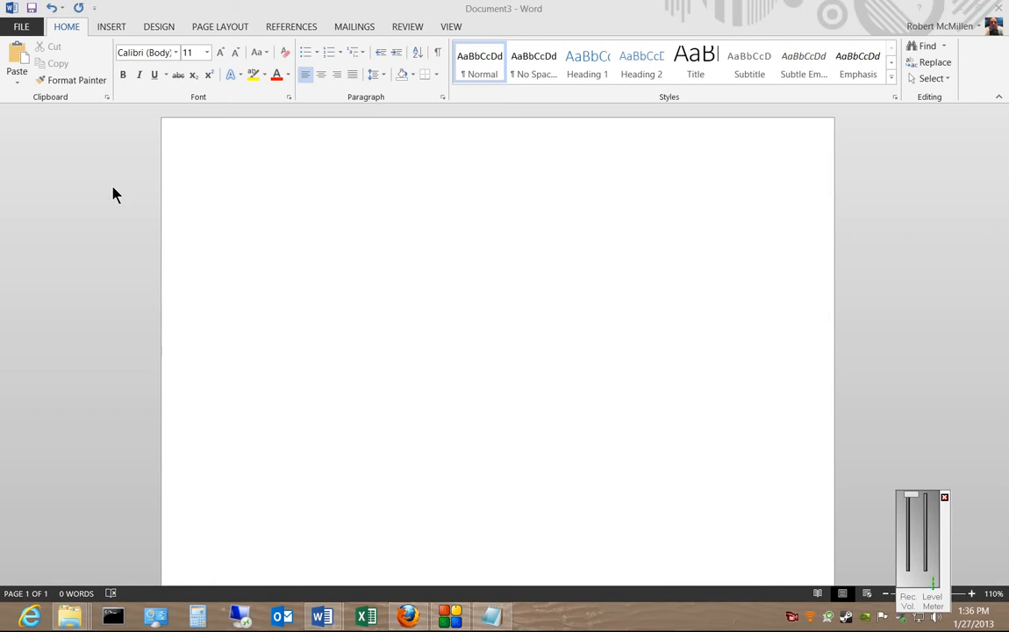
mouse_move(237, 240)
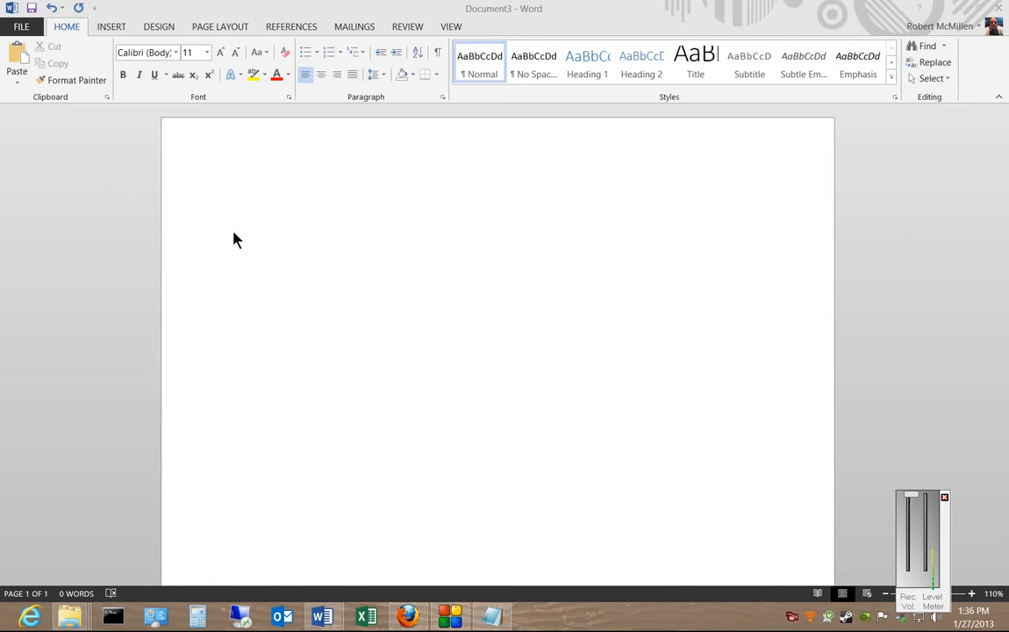
mouse_move(237, 194)
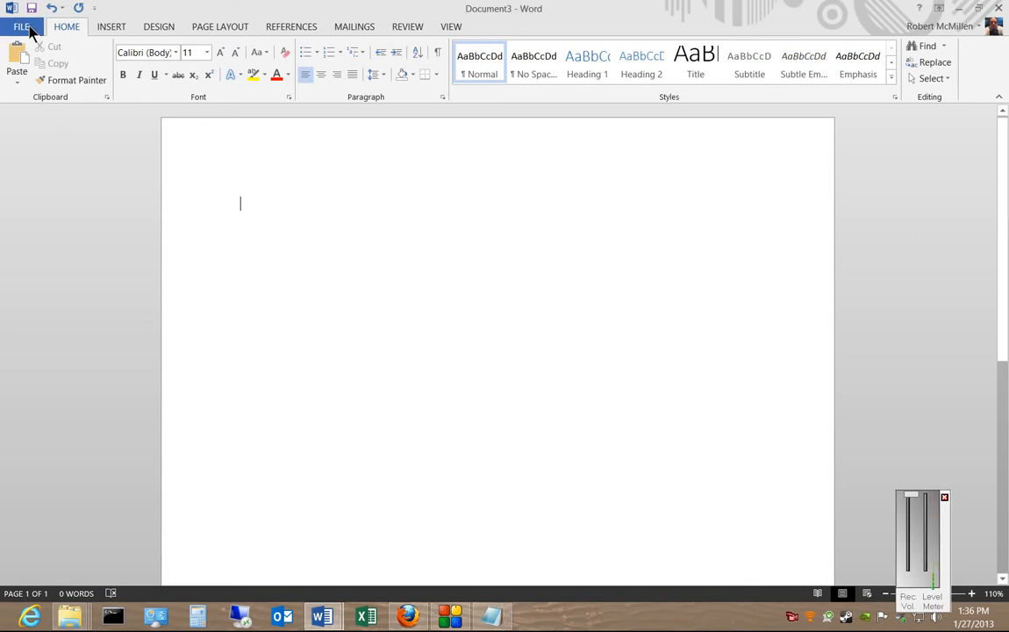
Open the AutoCorrect dialog from the Proofing section of Word Options.
left_click(35, 21)
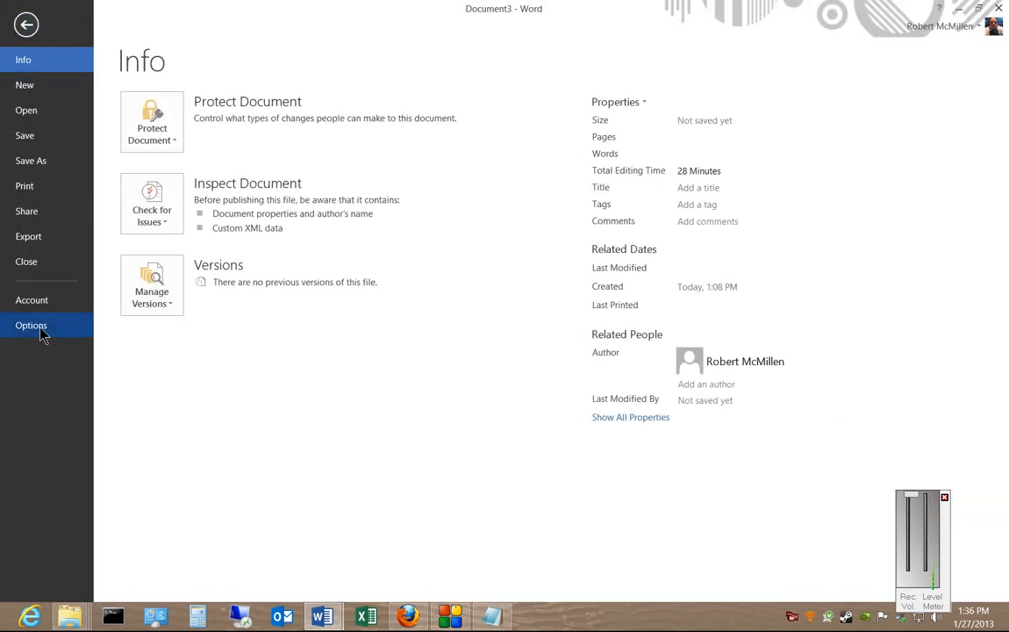
left_click(31, 324)
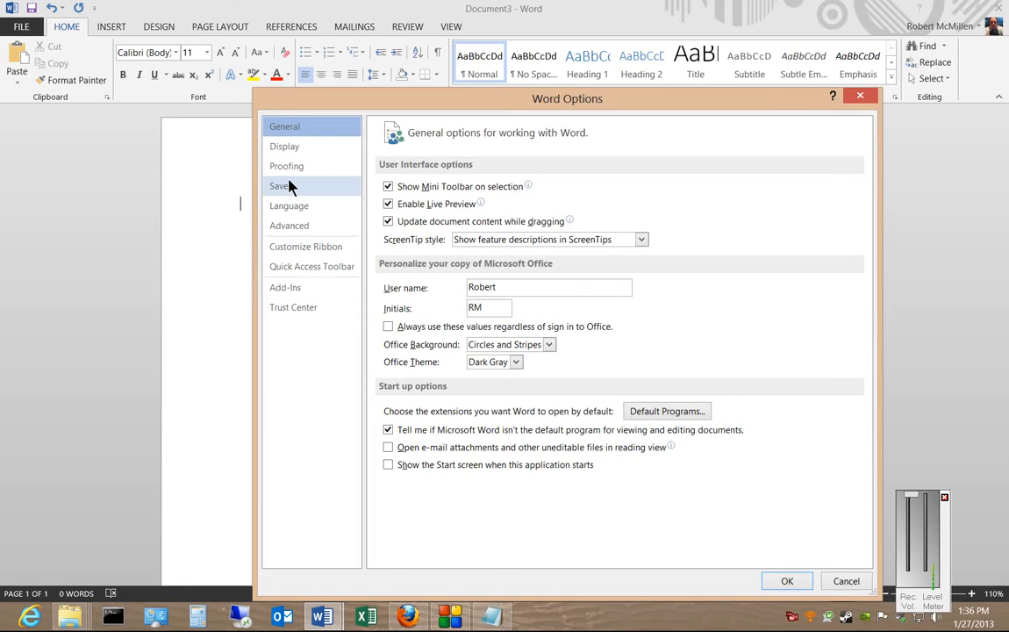
left_click(286, 166)
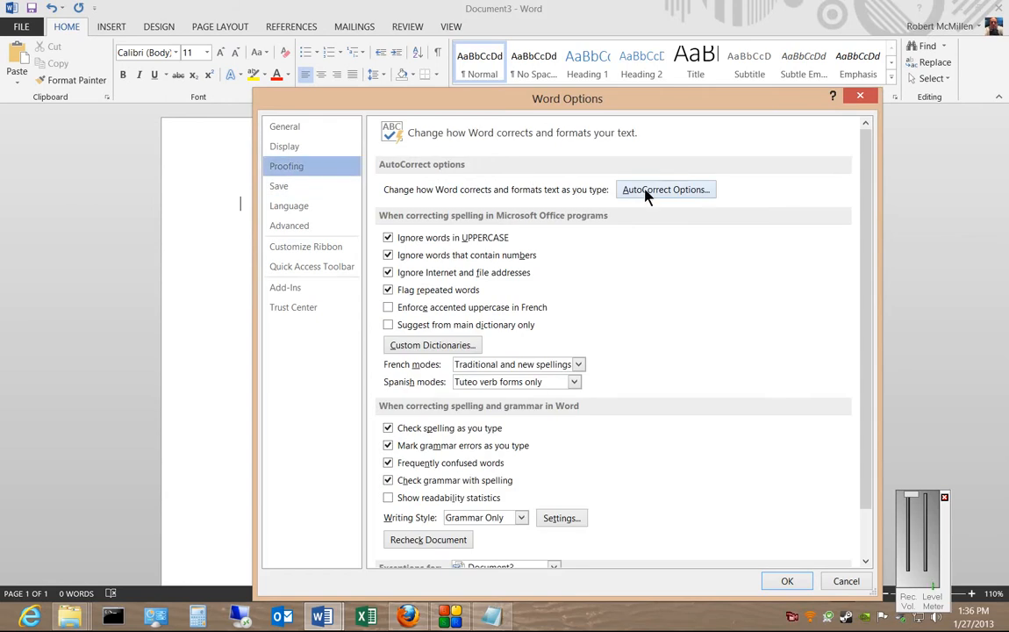
left_click(665, 189)
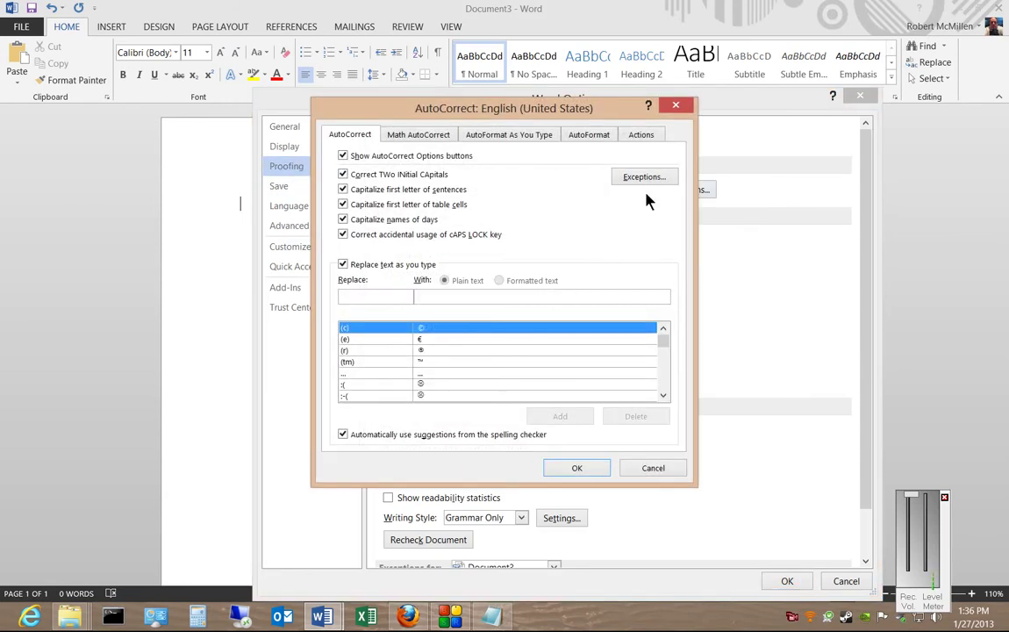
Delete 'THere' from the INitial CAps exceptions, leaving only 'IDs'.
left_click(644, 177)
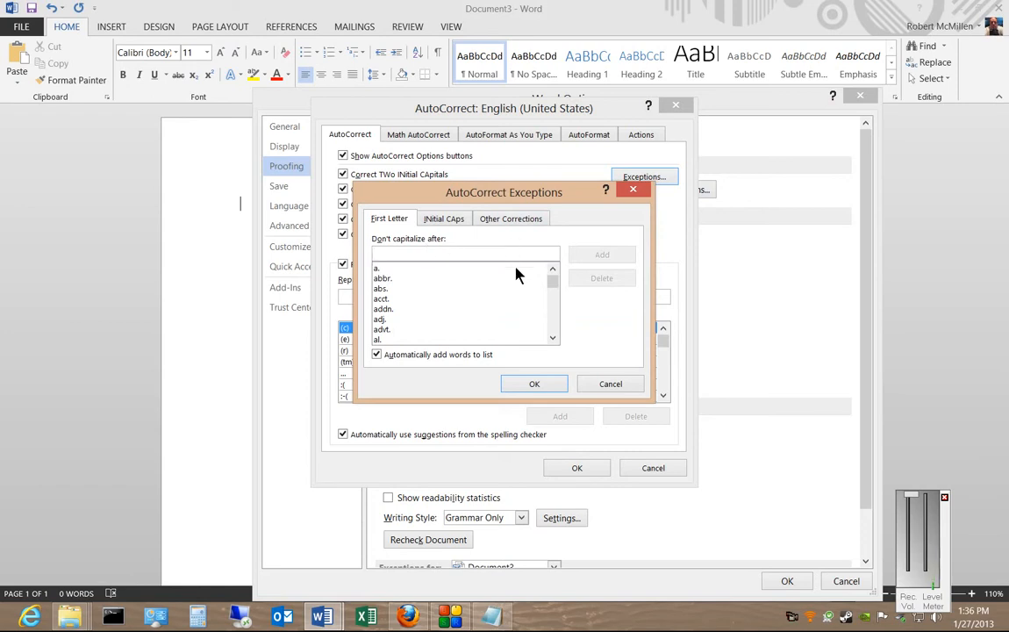
left_click(443, 218)
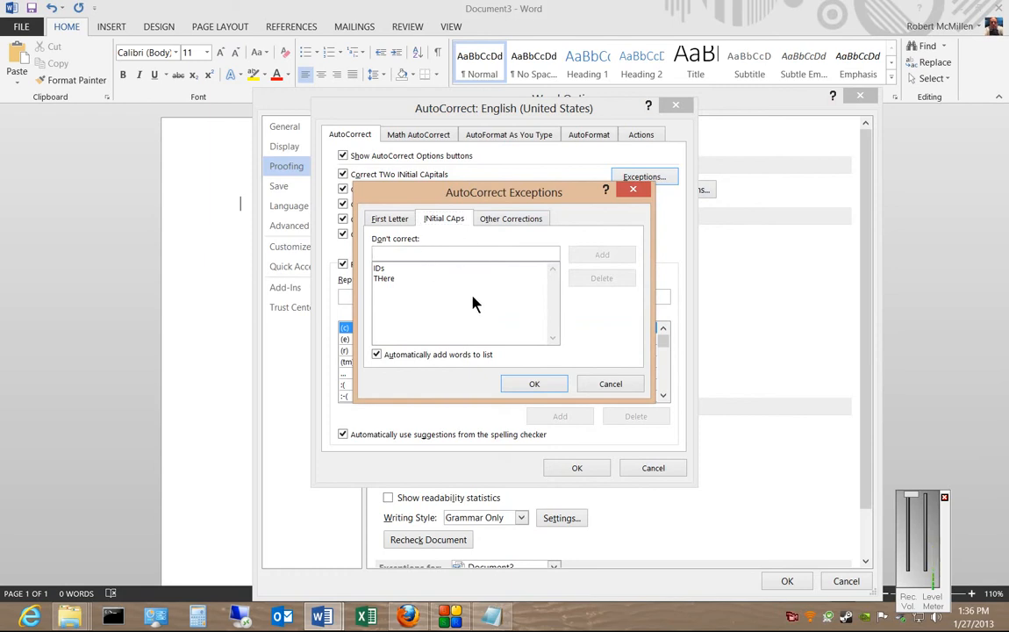
mouse_move(483, 265)
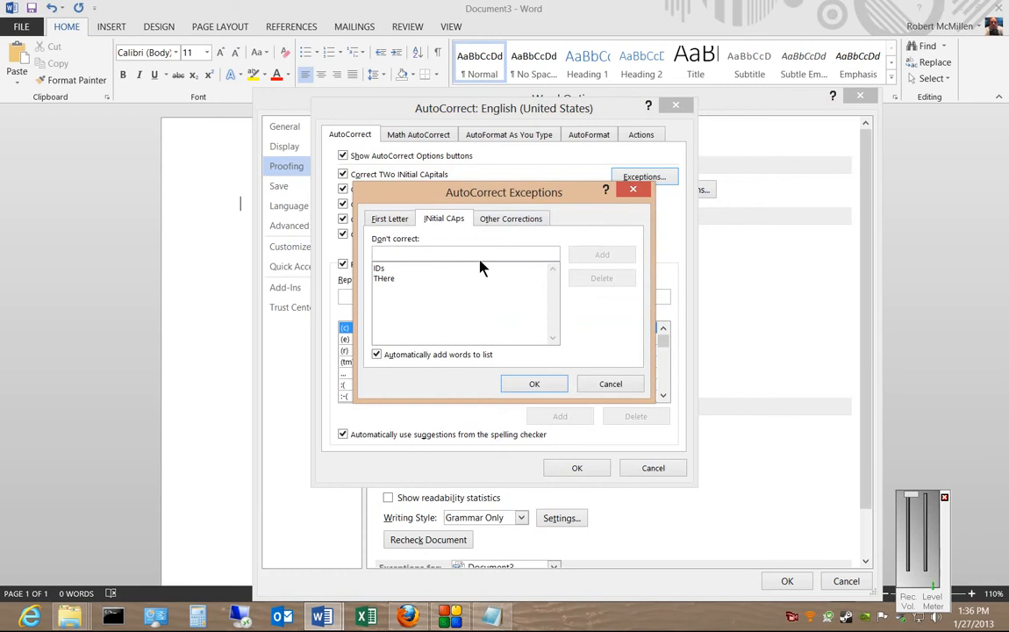
mouse_move(407, 282)
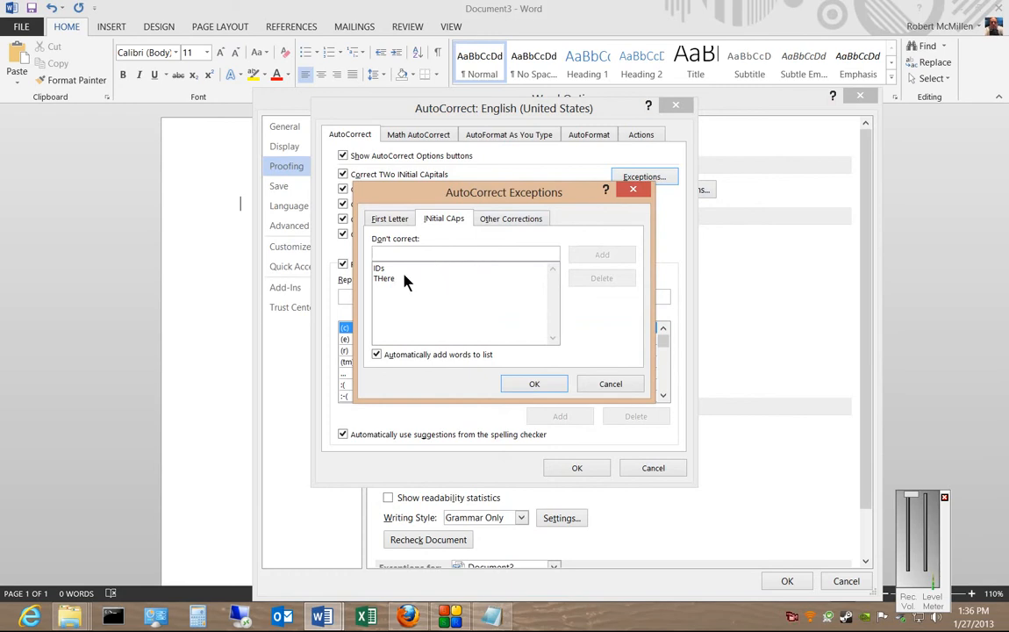
left_click(384, 278)
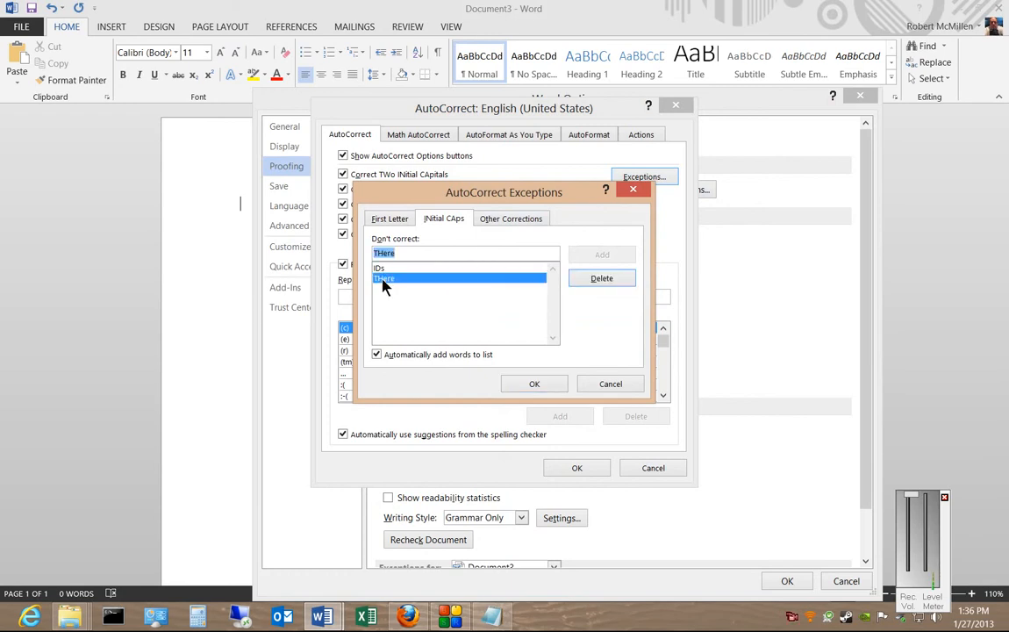
left_click(601, 279)
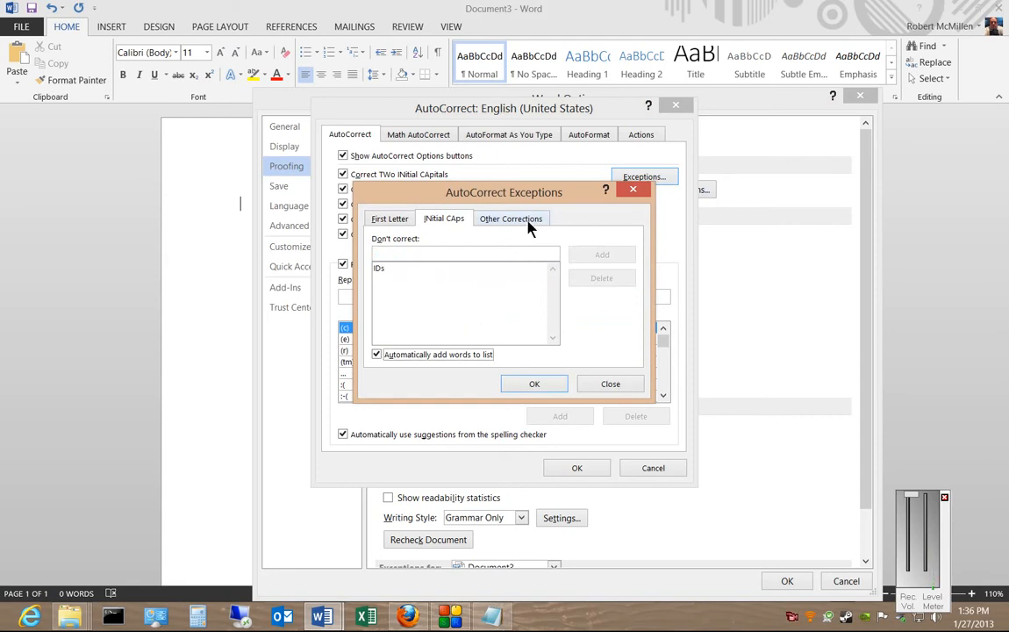
Enter 'gooooo' as an Other Corrections exception.
left_click(511, 218)
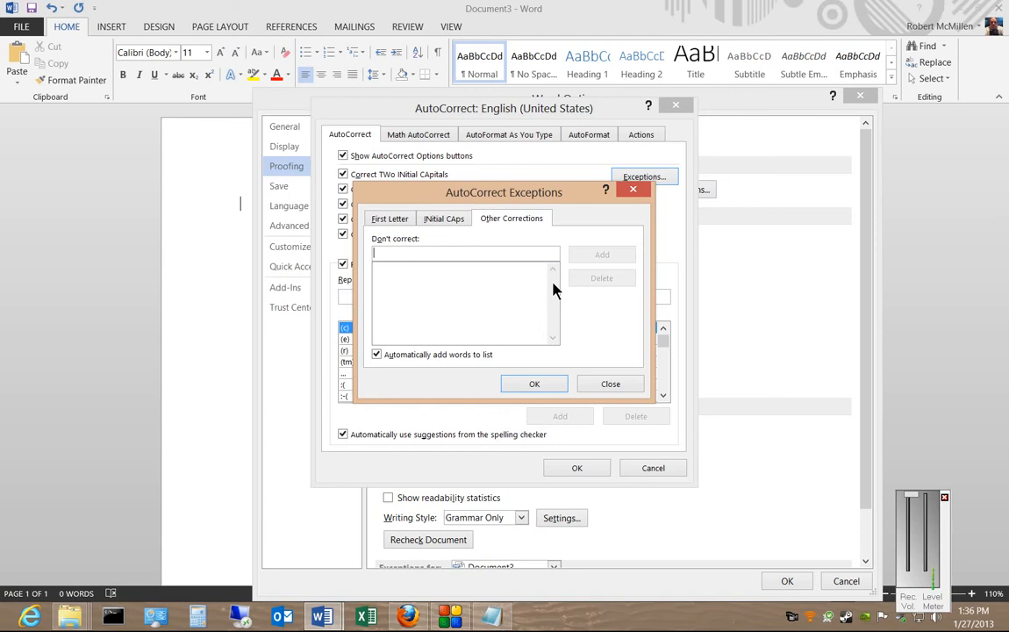
mouse_move(556, 298)
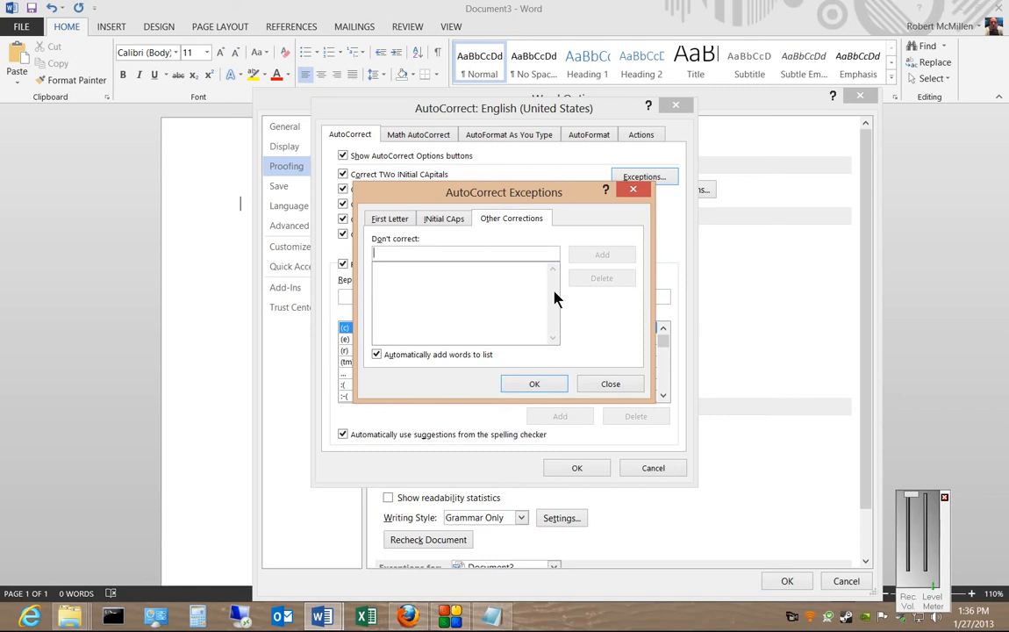
type("g")
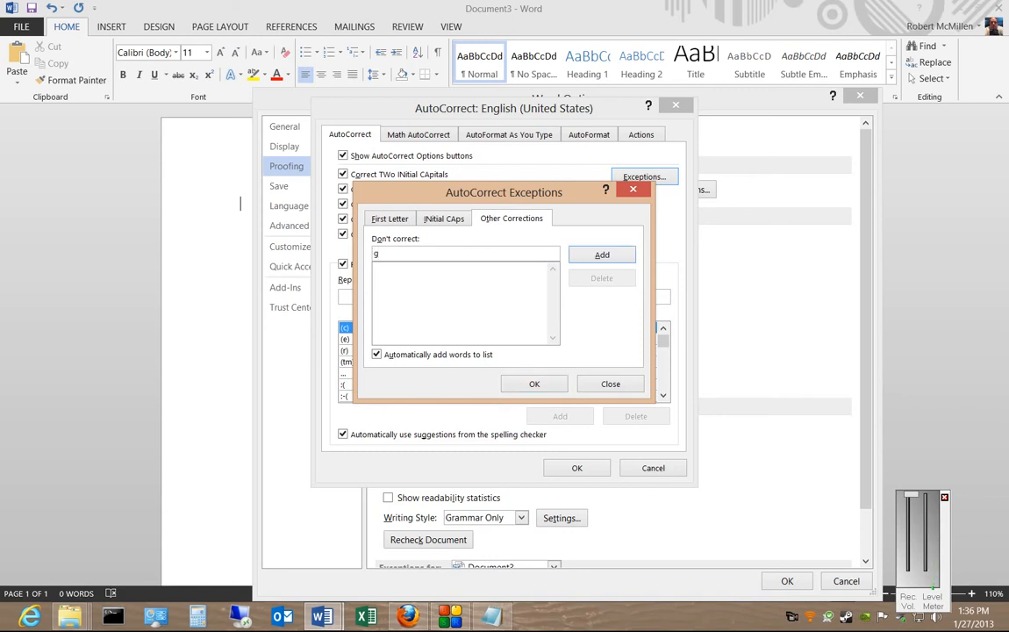
type("ooooo")
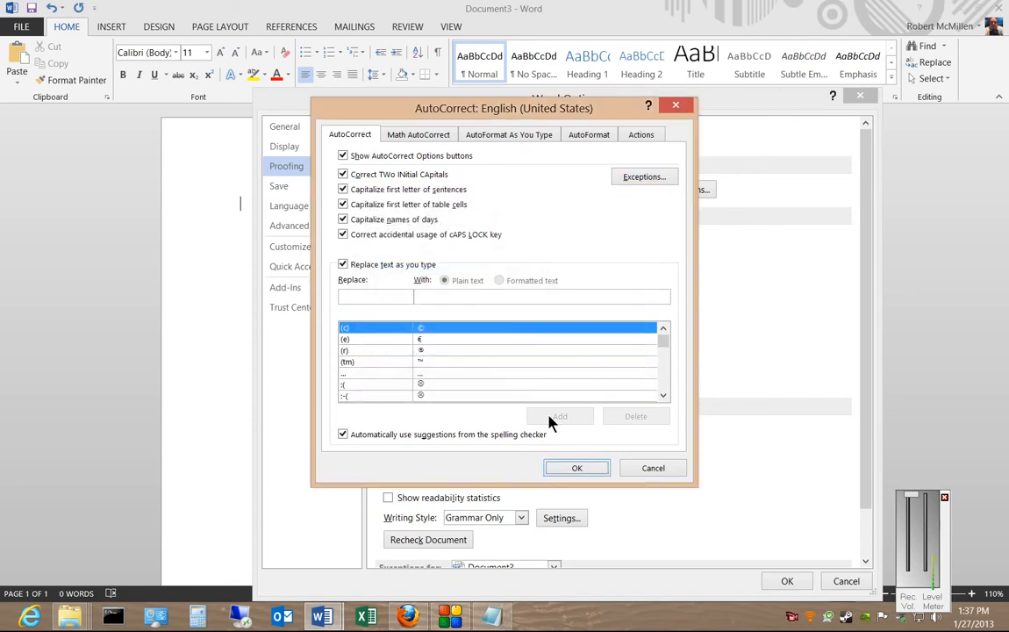
Close the AutoCorrect settings and type 'Gooooo' into the blank document.
left_click(576, 468)
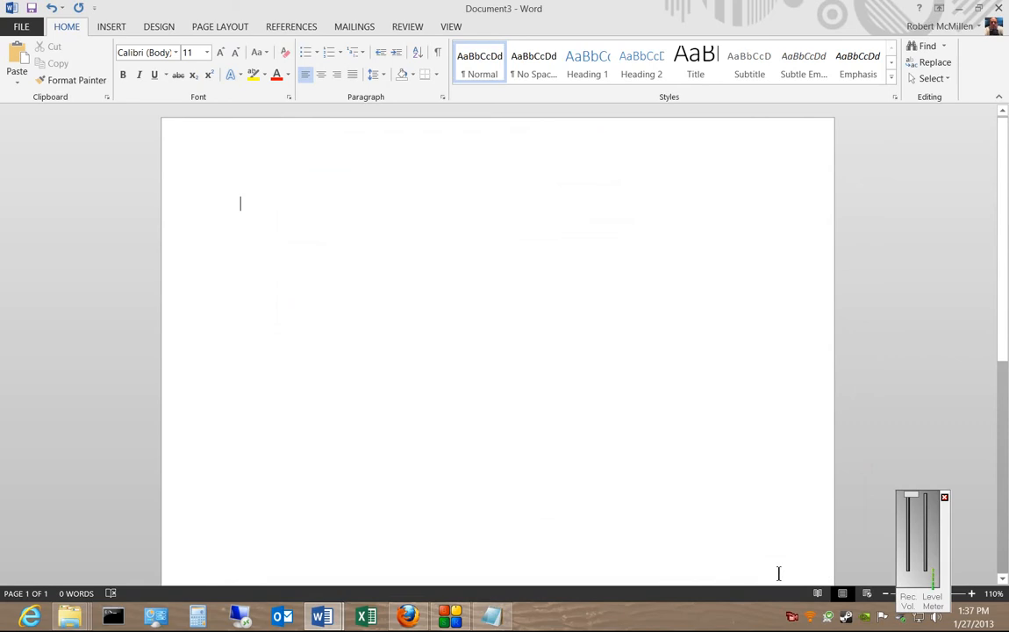
type("g")
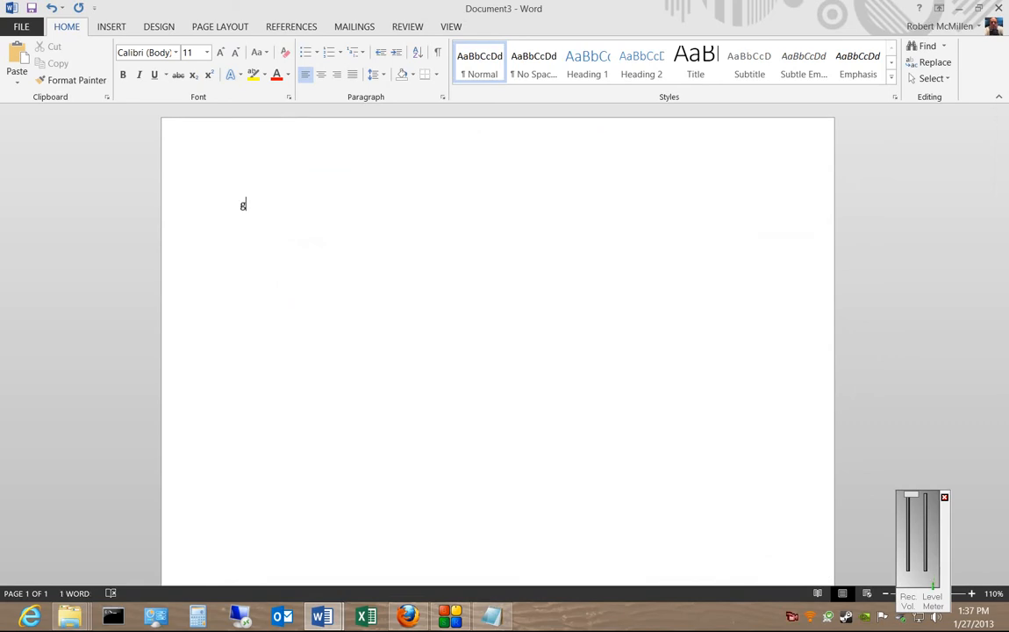
type("Gooooo")
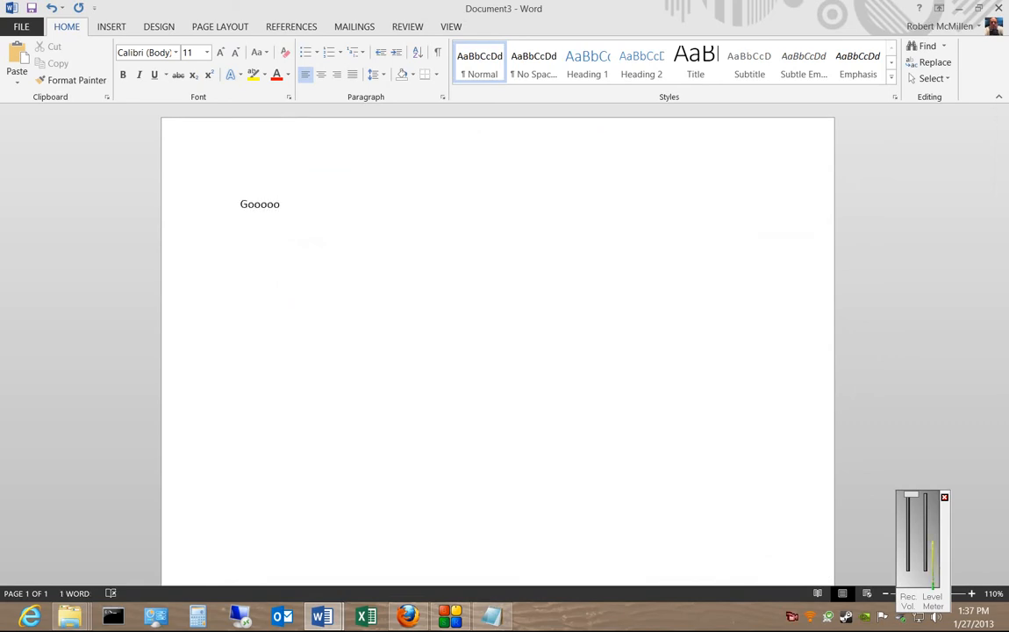